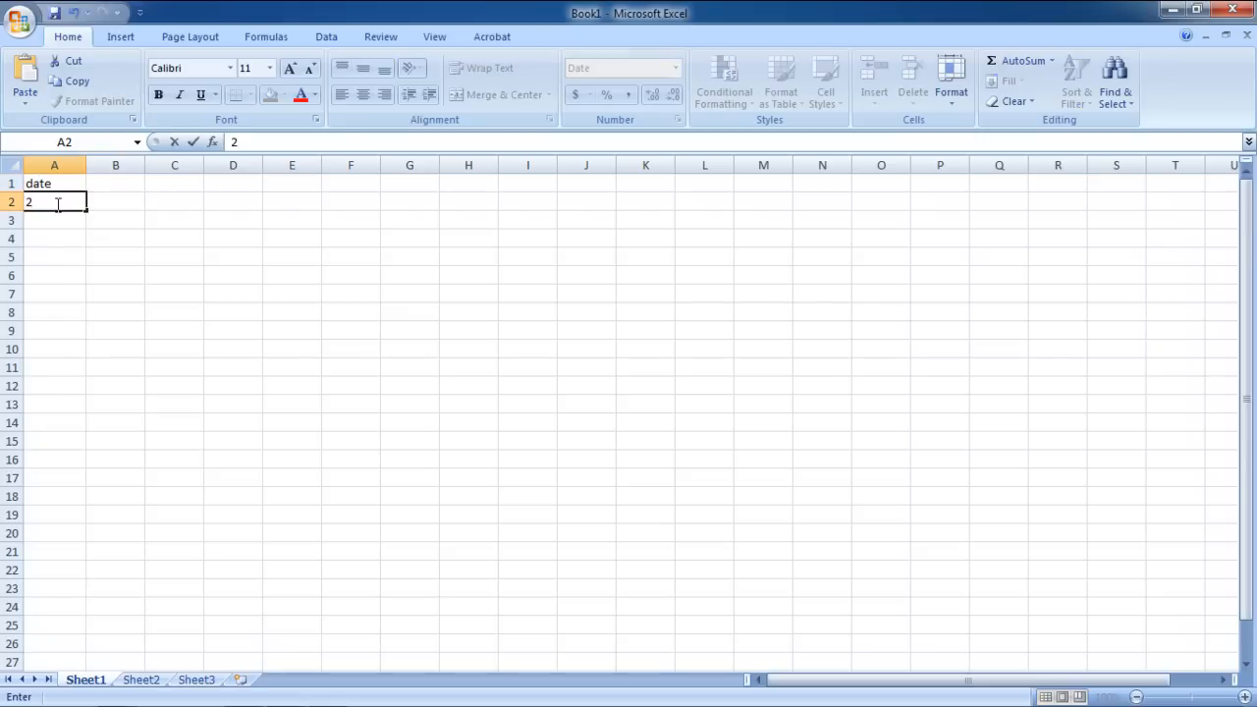
Confirm 2/15/2012 in A2 and enter 2/16/2013 in A3 below it
key("Return")
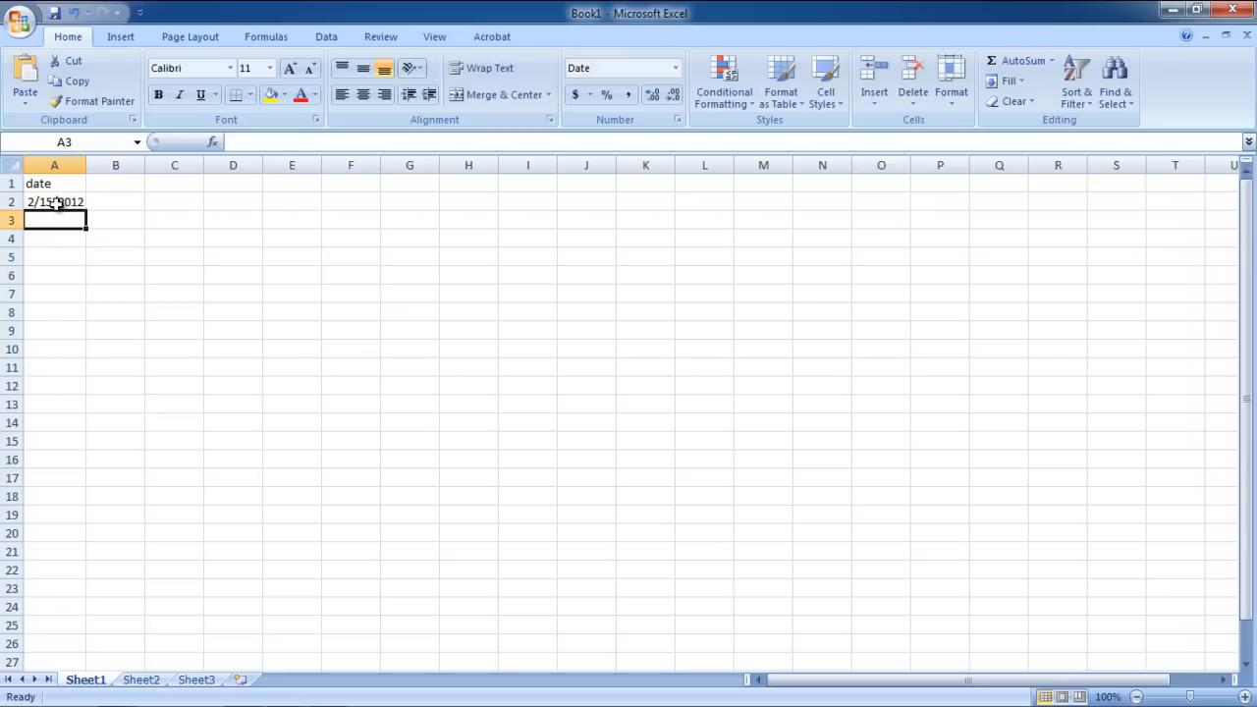
type("2/16")
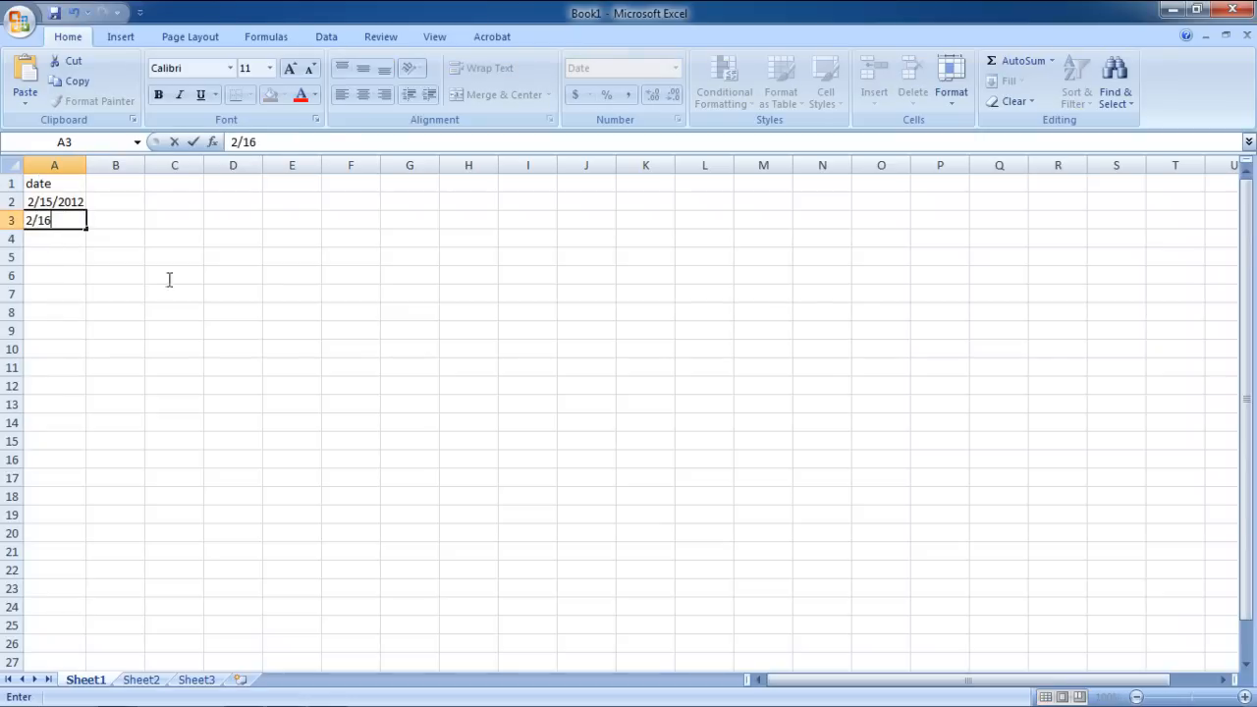
type("/2013")
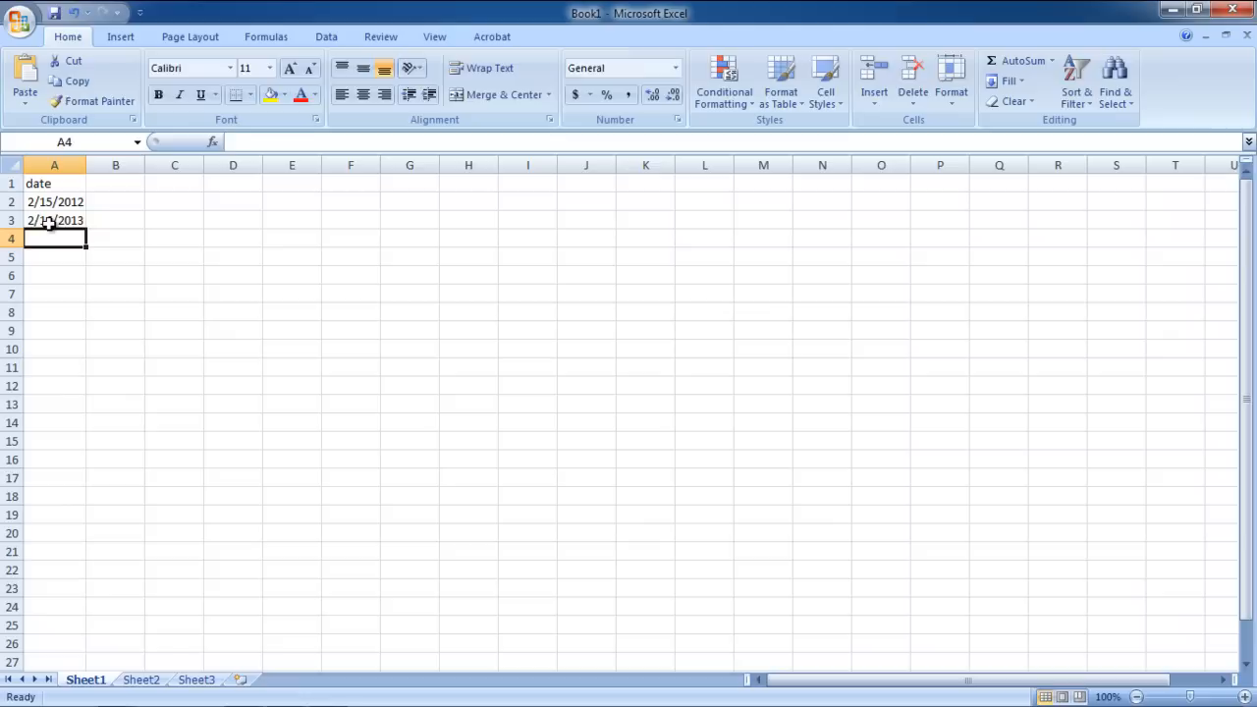
Enter =A3-A2 in A4 to show the 367-day difference between the dates
type("=A3-")
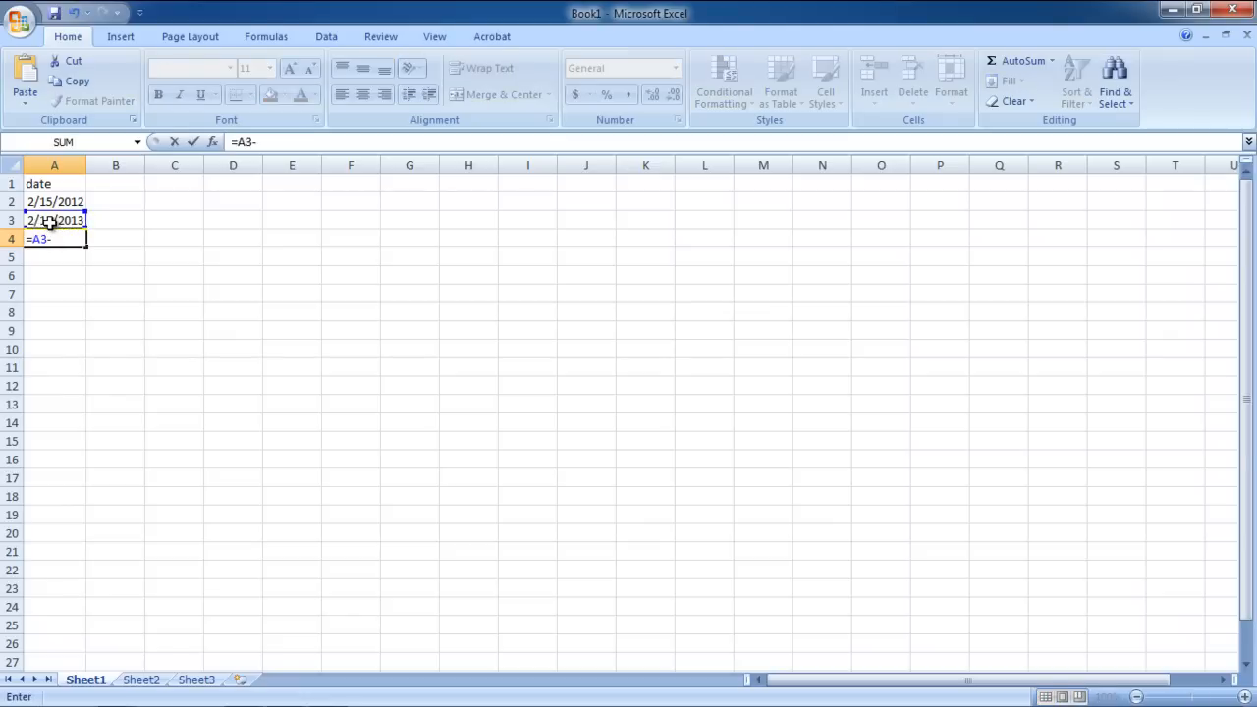
left_click(54, 201)
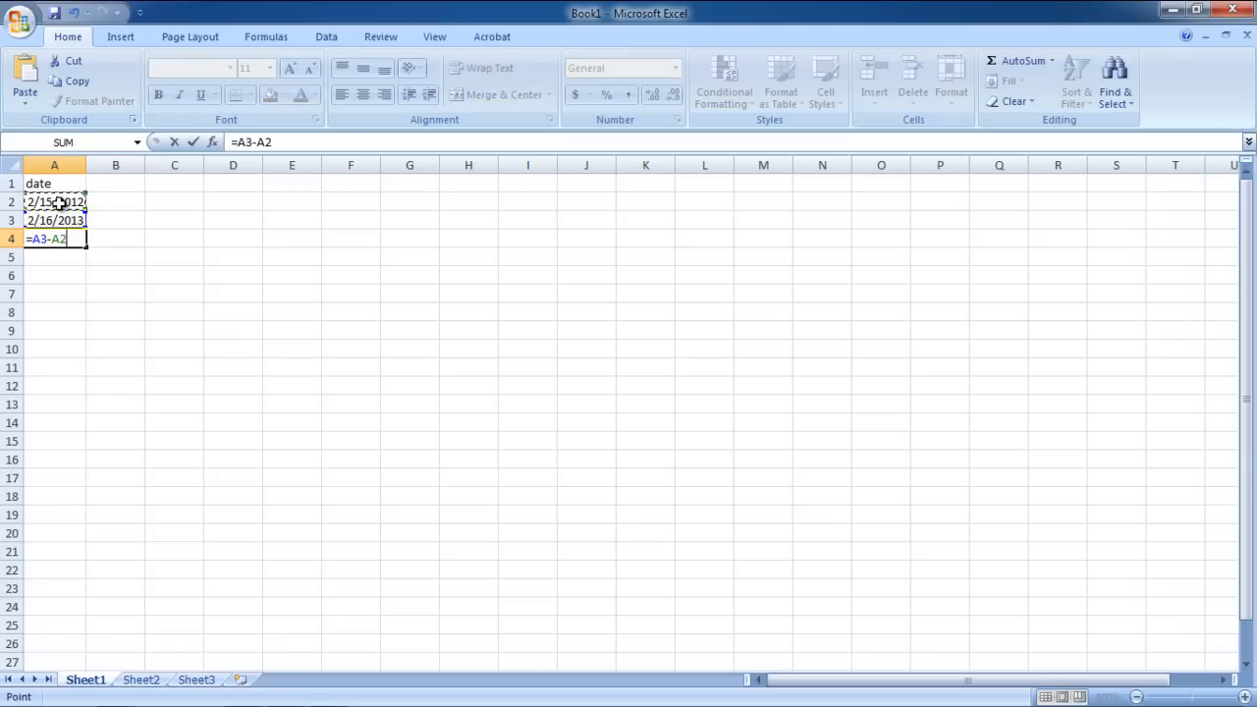
key("Return")
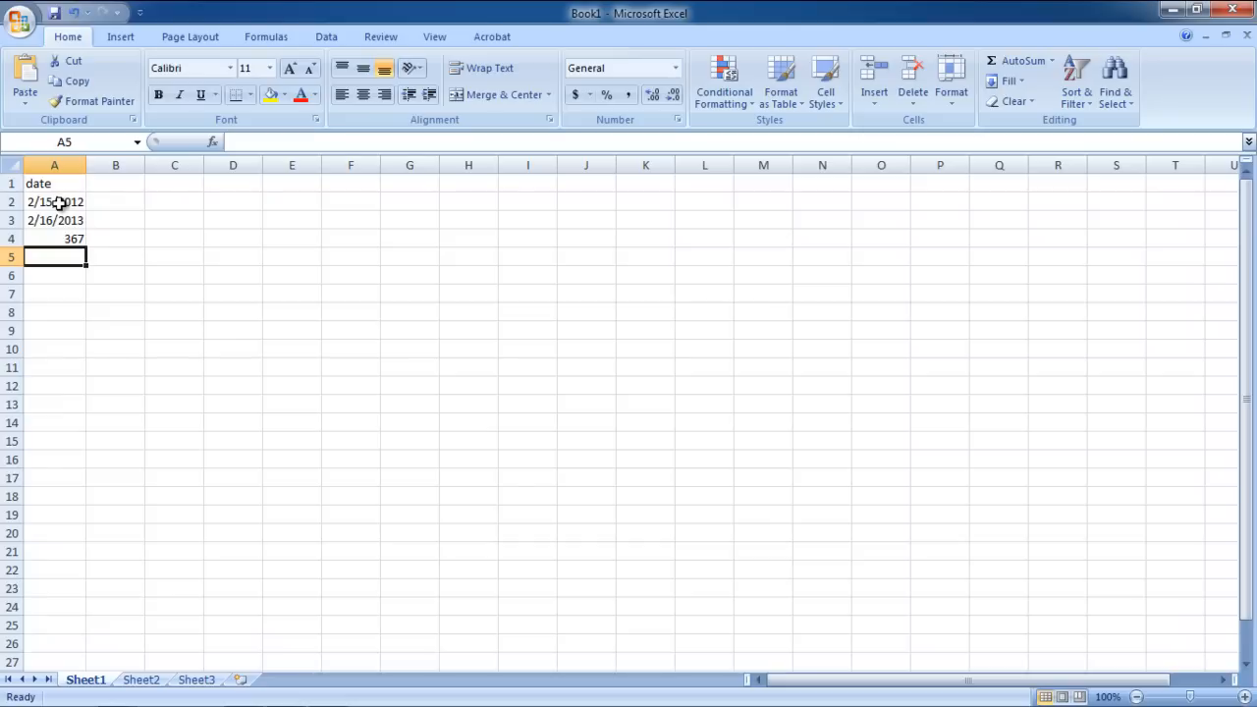
left_click(55, 330)
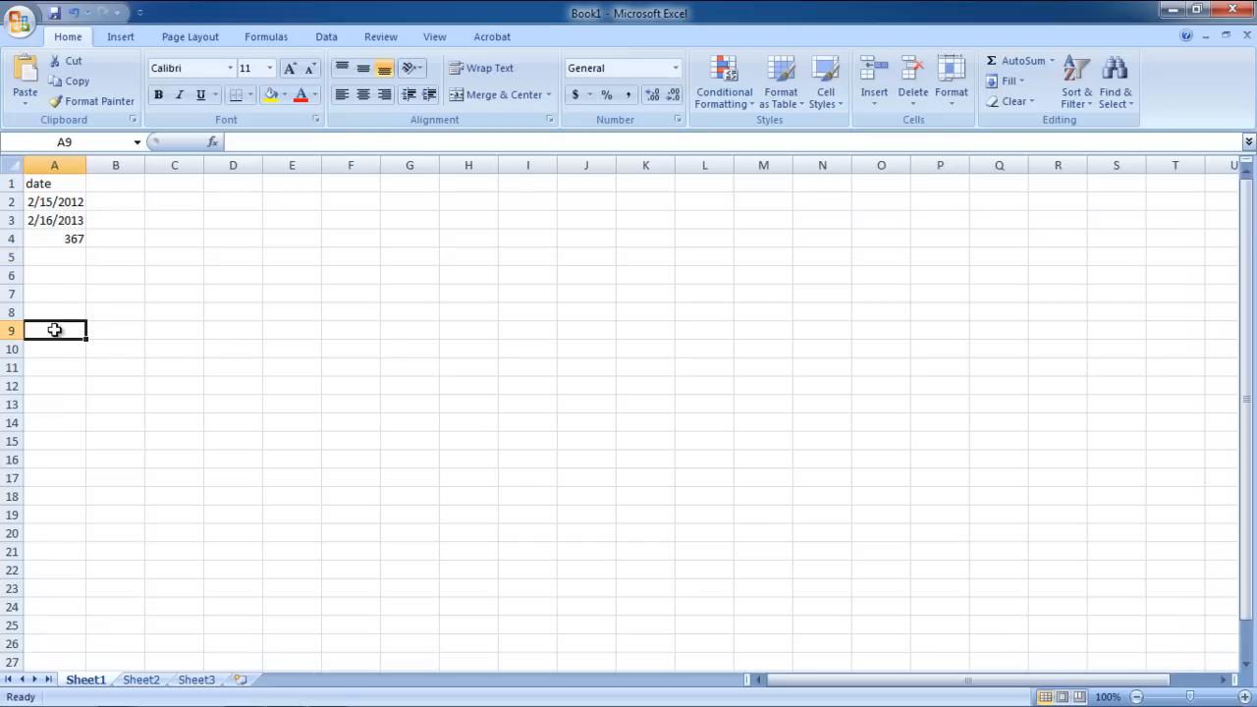
Enter the second date pair, 2/16/2012 in A9 and 7/17/2012 in A10
type("2/")
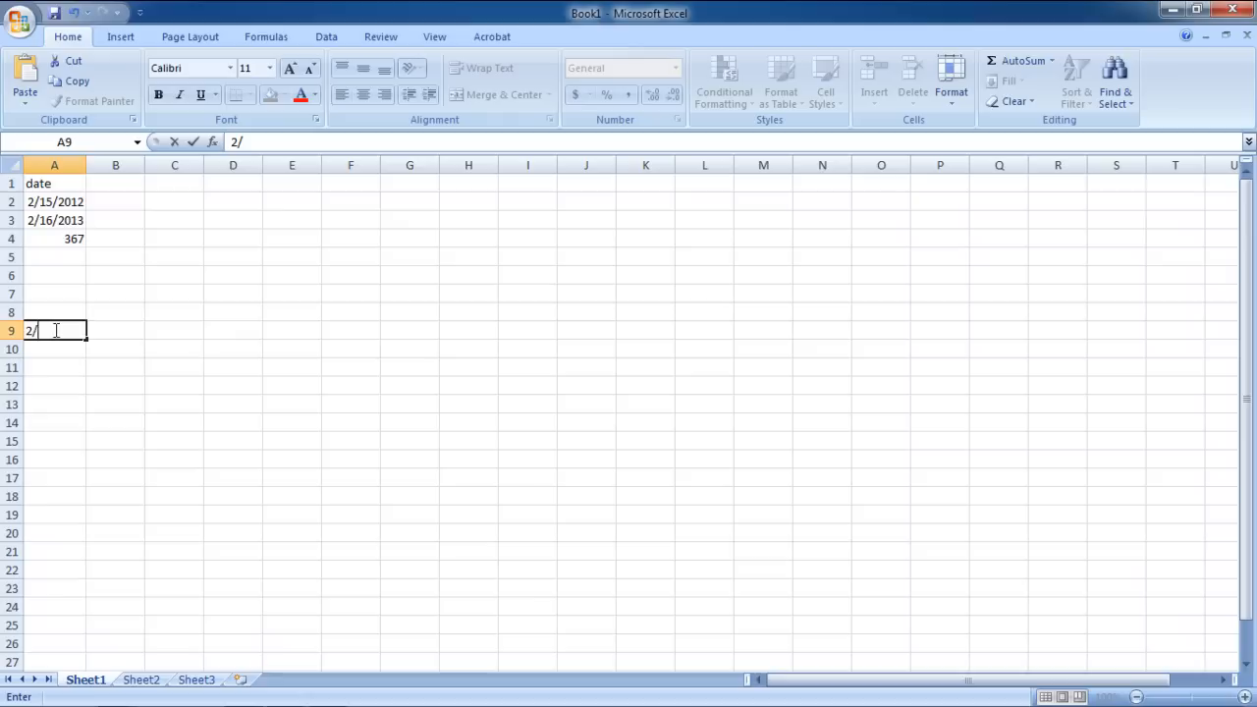
type("16/2012")
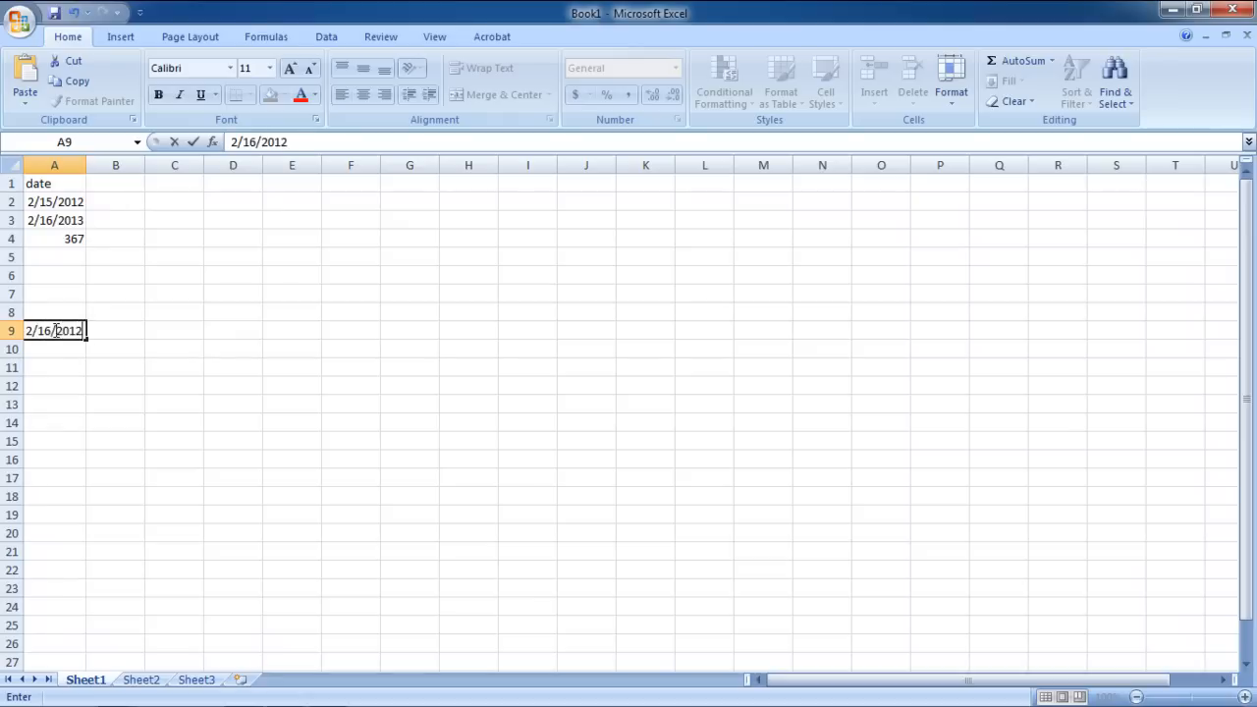
type("7/")
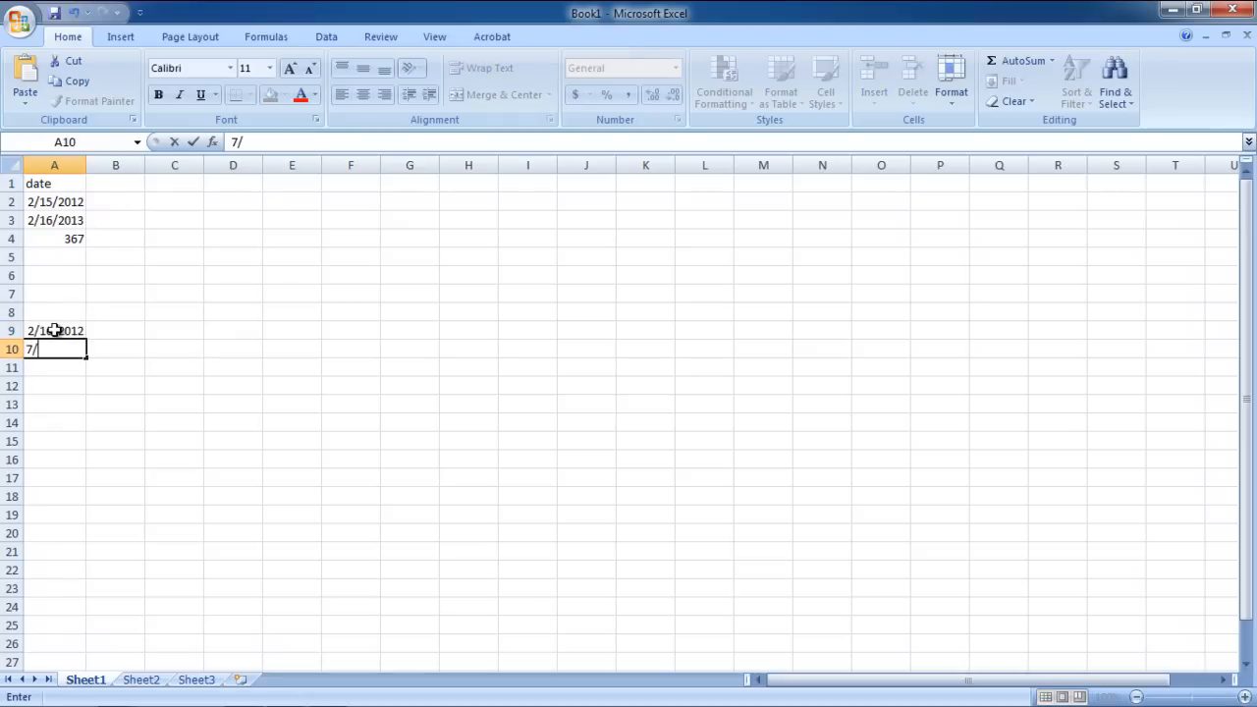
type("17/2012")
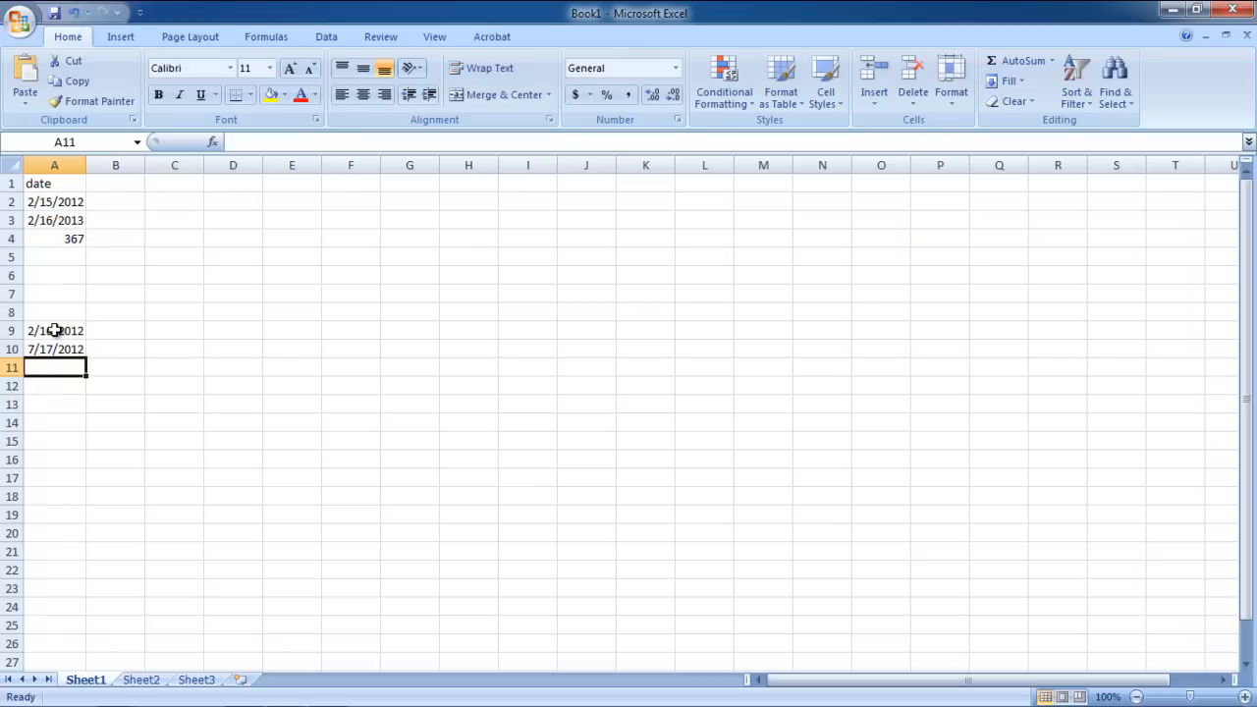
Enter =MONTH(A10)-MONTH(A9) in A11, returning 5, and inspect the formula
type("=MONTH(A10(")
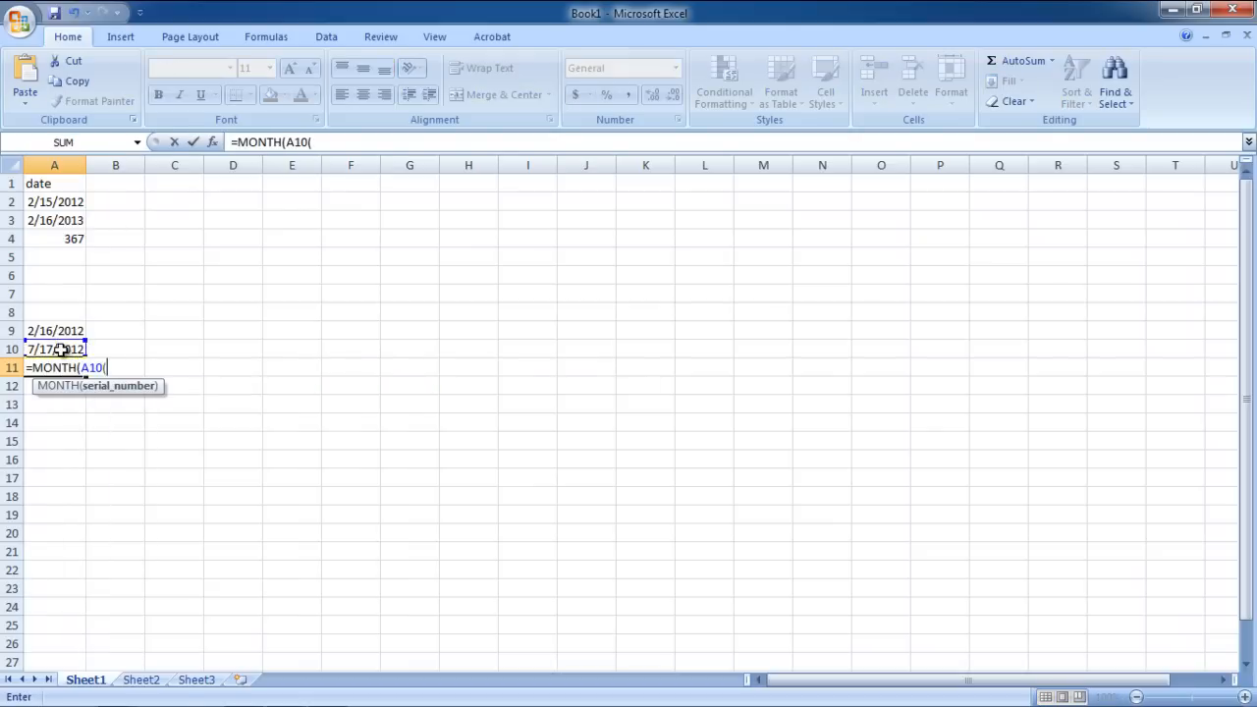
type(")-MONTH")
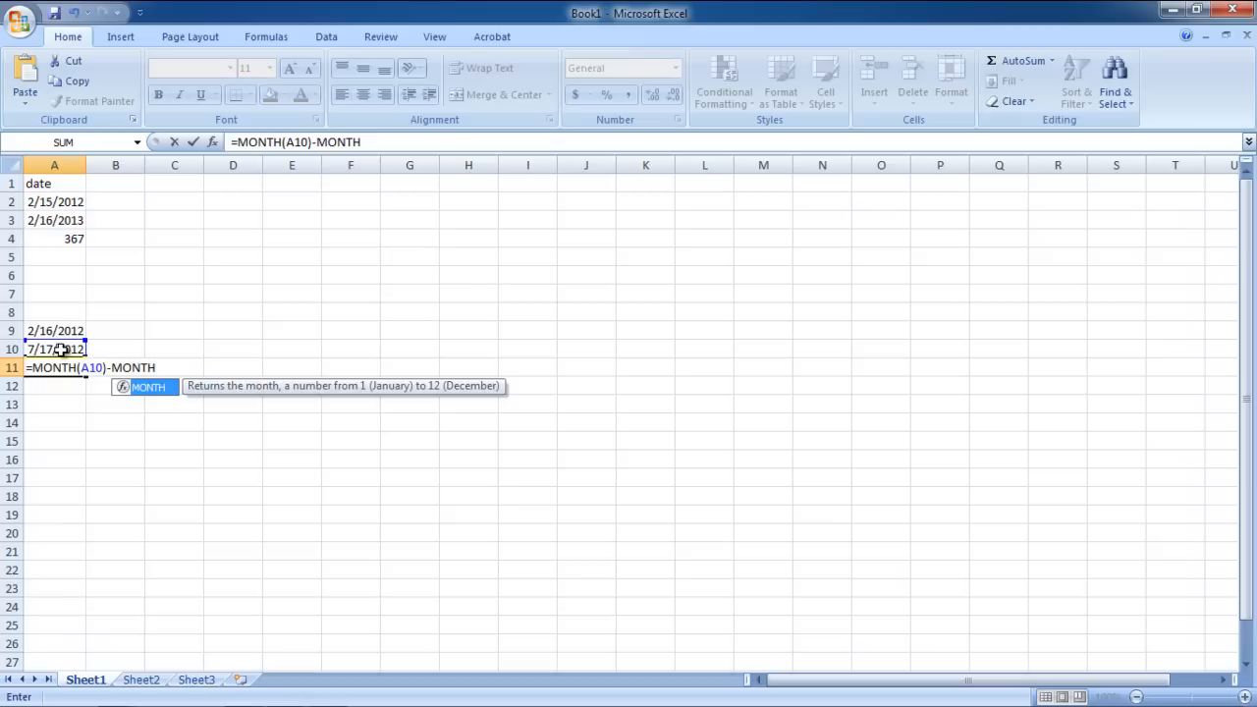
left_click(55, 330)
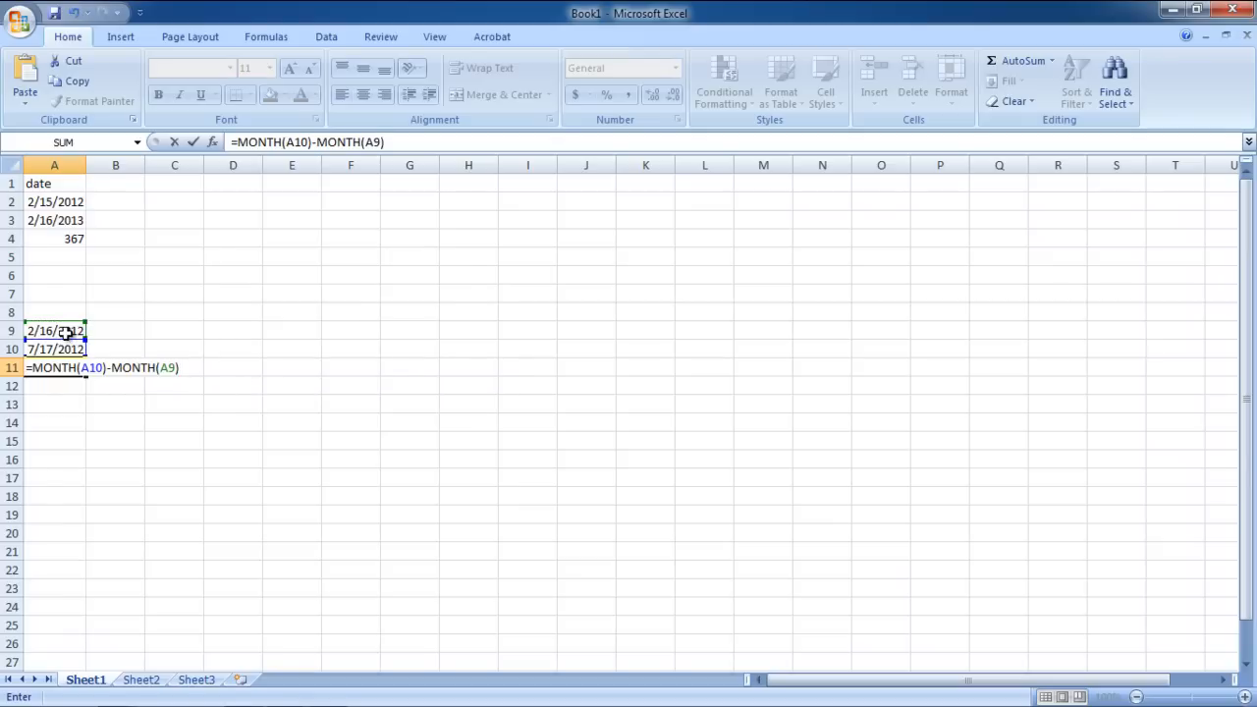
key("Return")
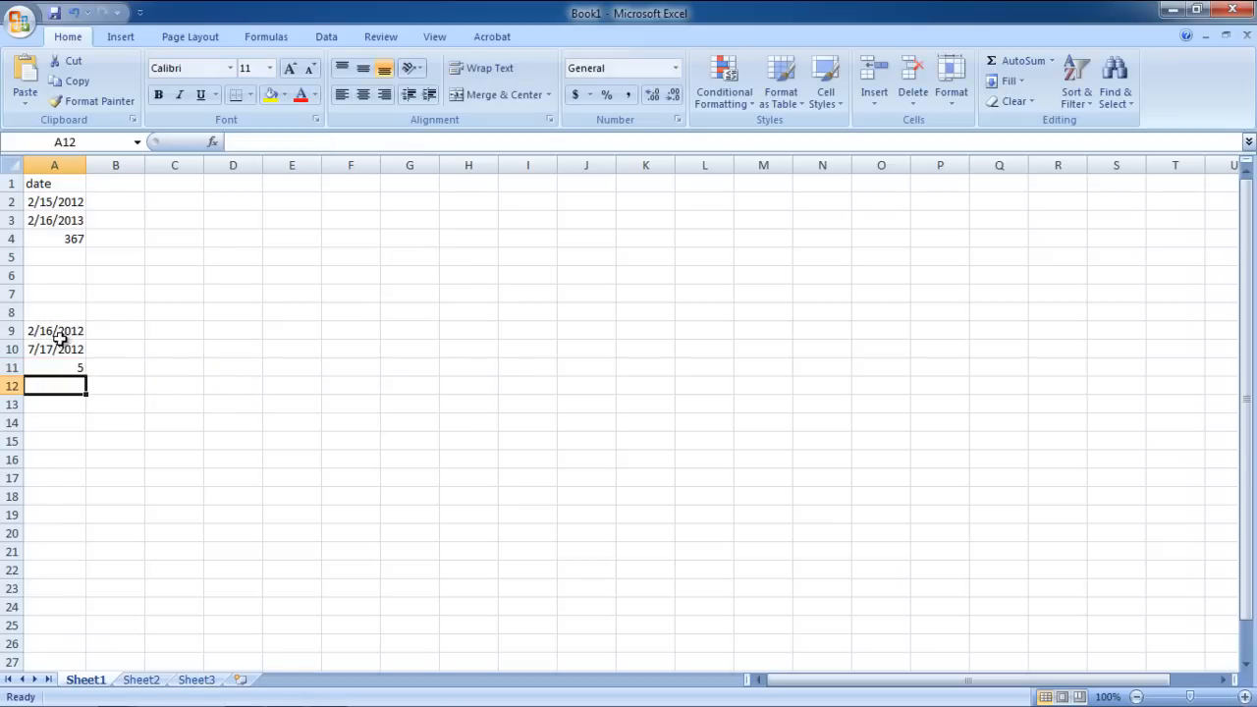
left_click(54, 367)
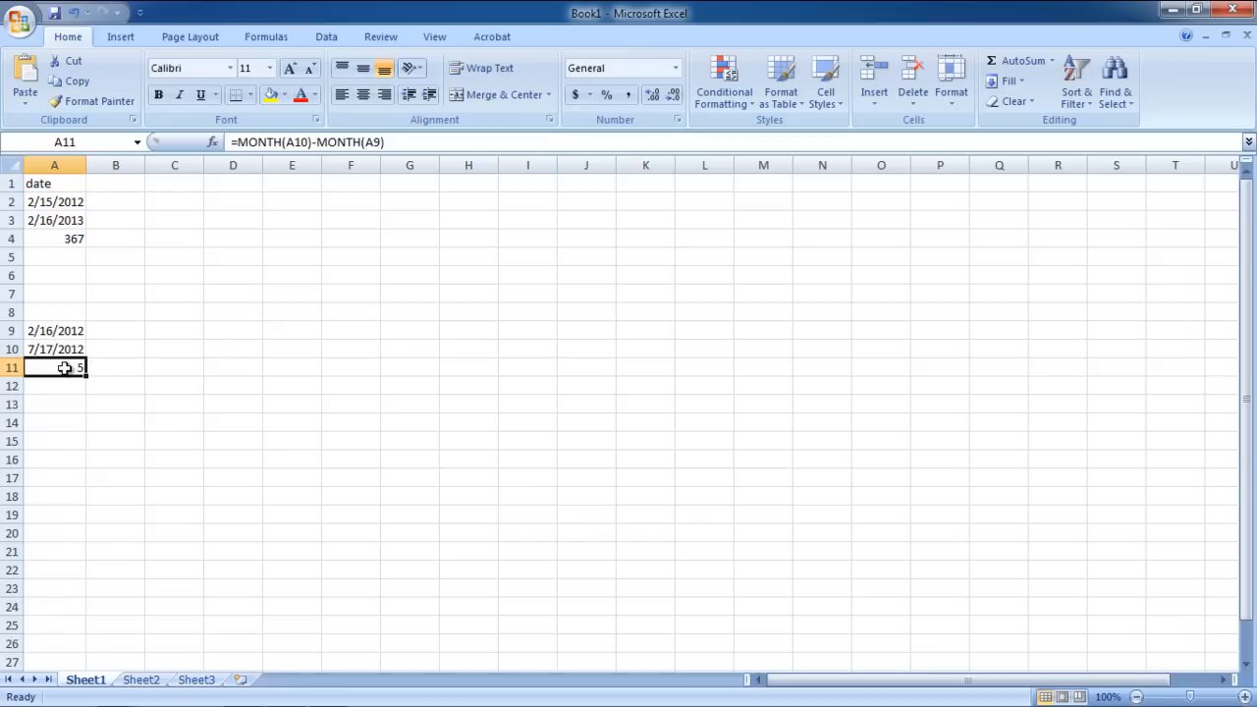